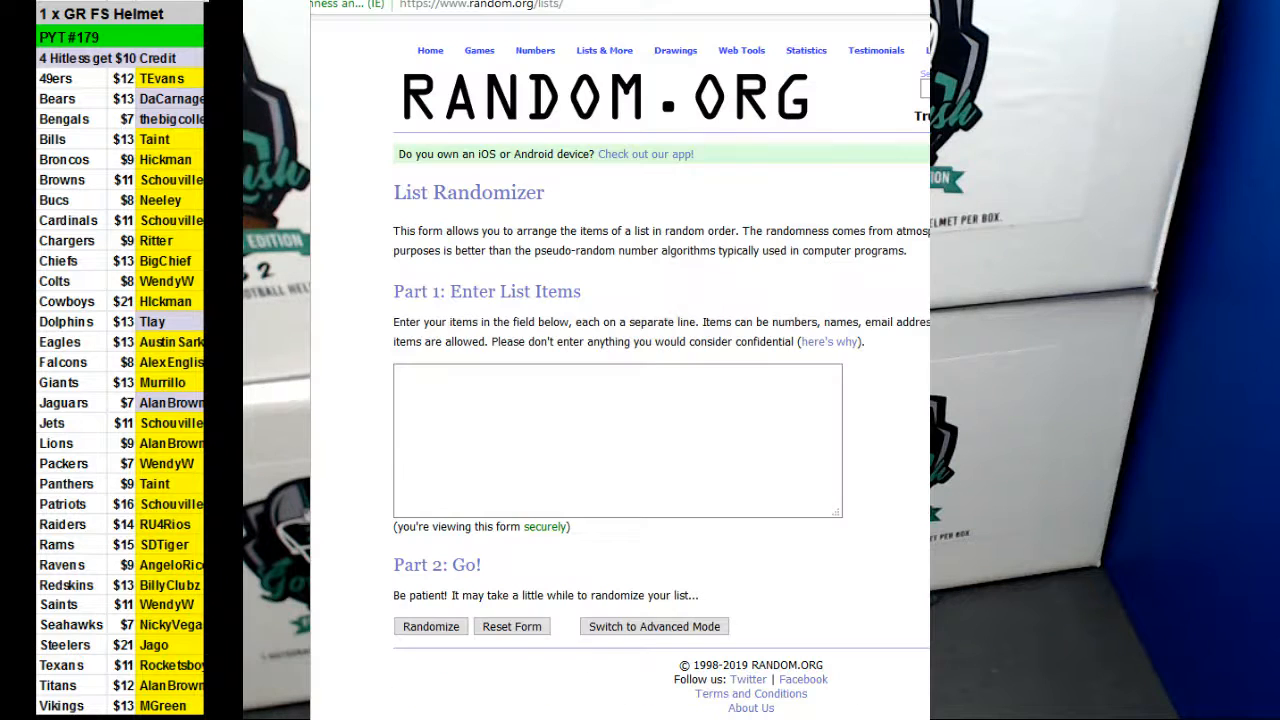
Enter the corner positions Top R and Bottom into the List Randomizer text box.
{"action": "left_click", "coordinate": [616, 440]}
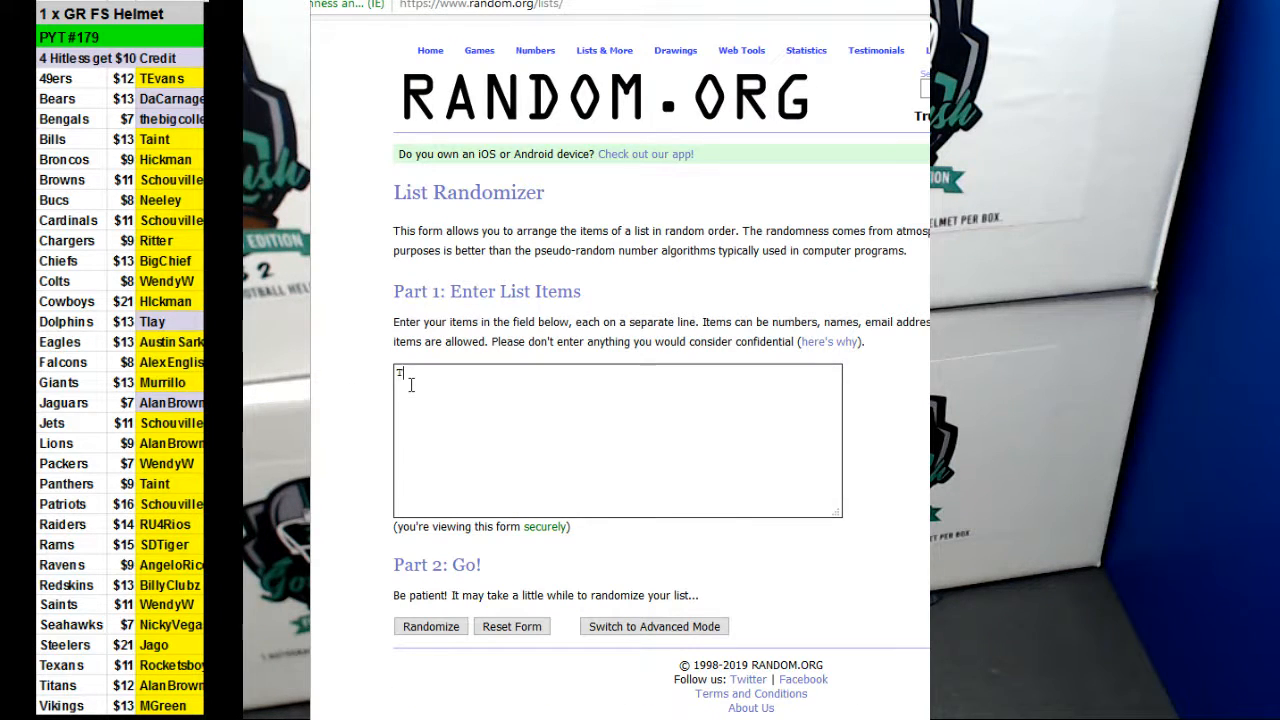
{"action": "type", "text": "Top R"}
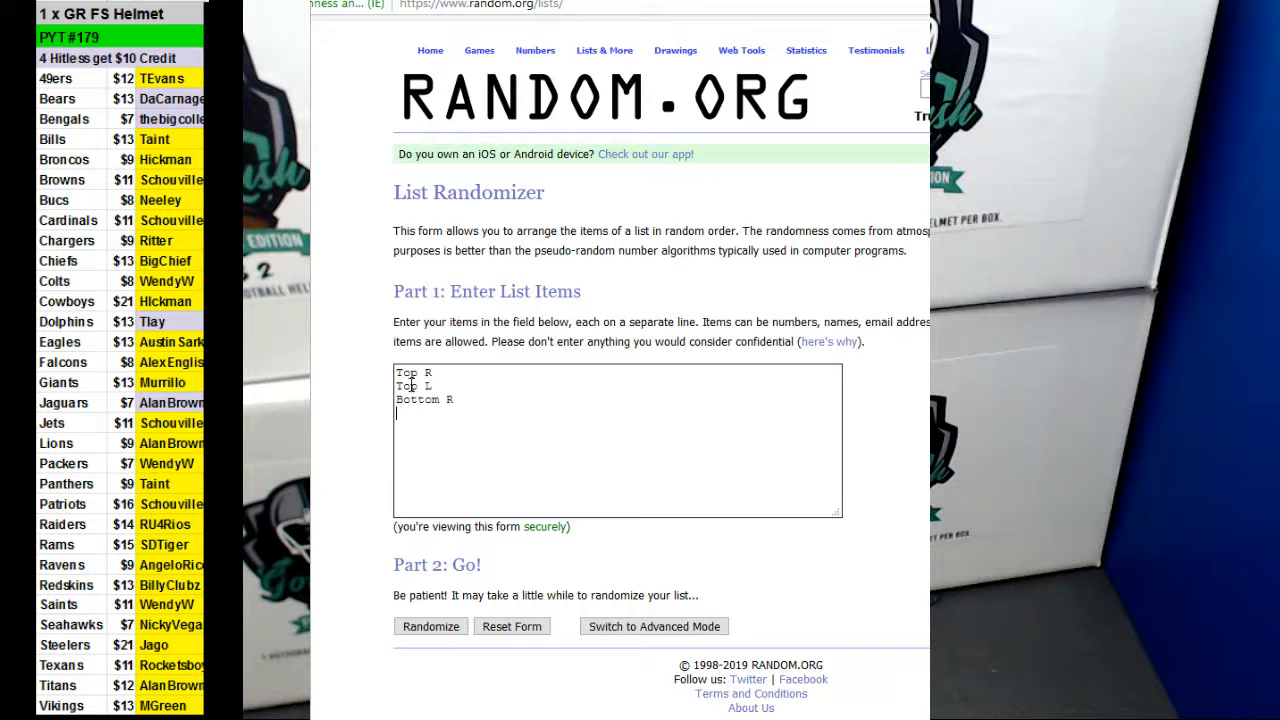
{"action": "type", "text": "Bottom"}
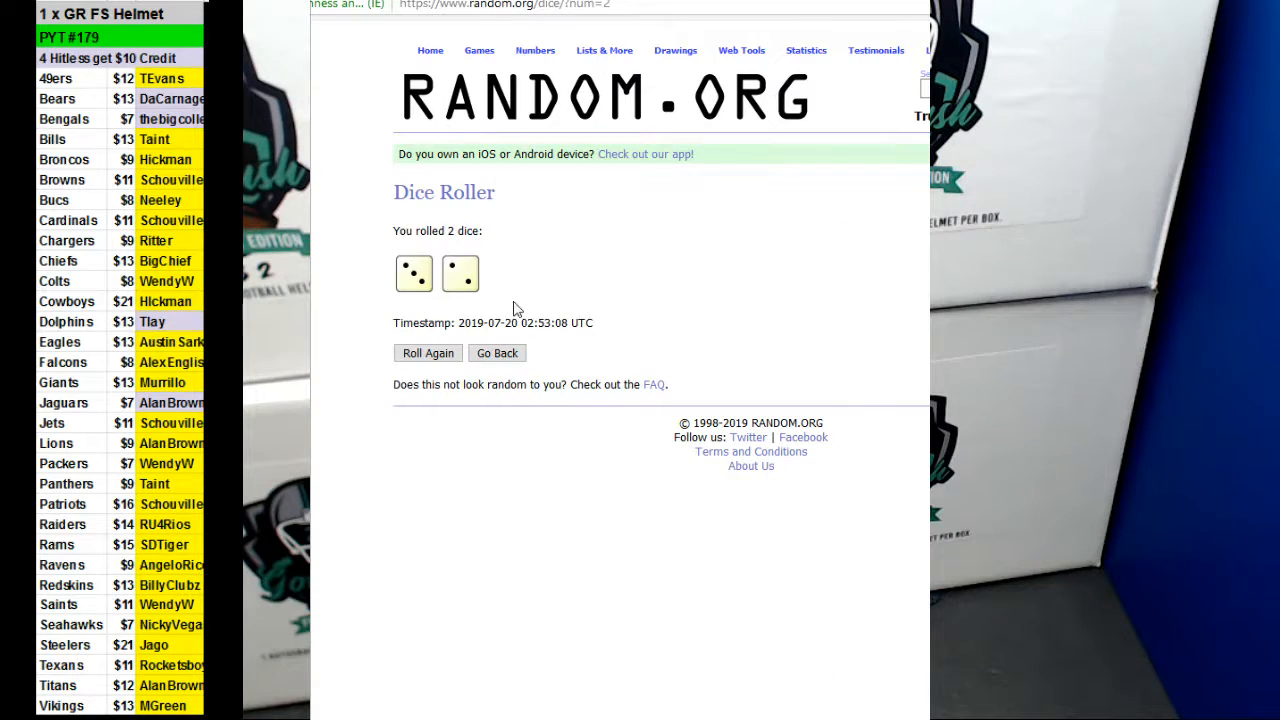
Roll the two dice again, then randomize the four-corner list.
{"action": "left_click", "coordinate": [428, 352]}
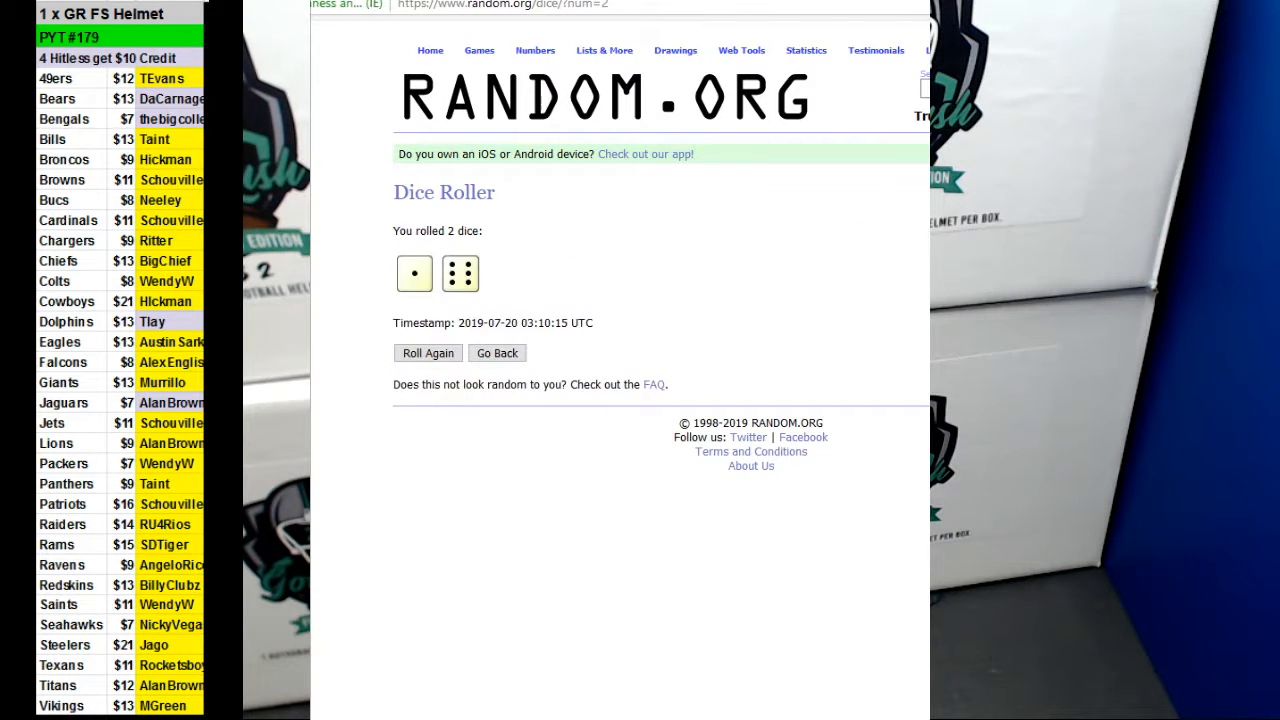
{"action": "left_click", "coordinate": [604, 50]}
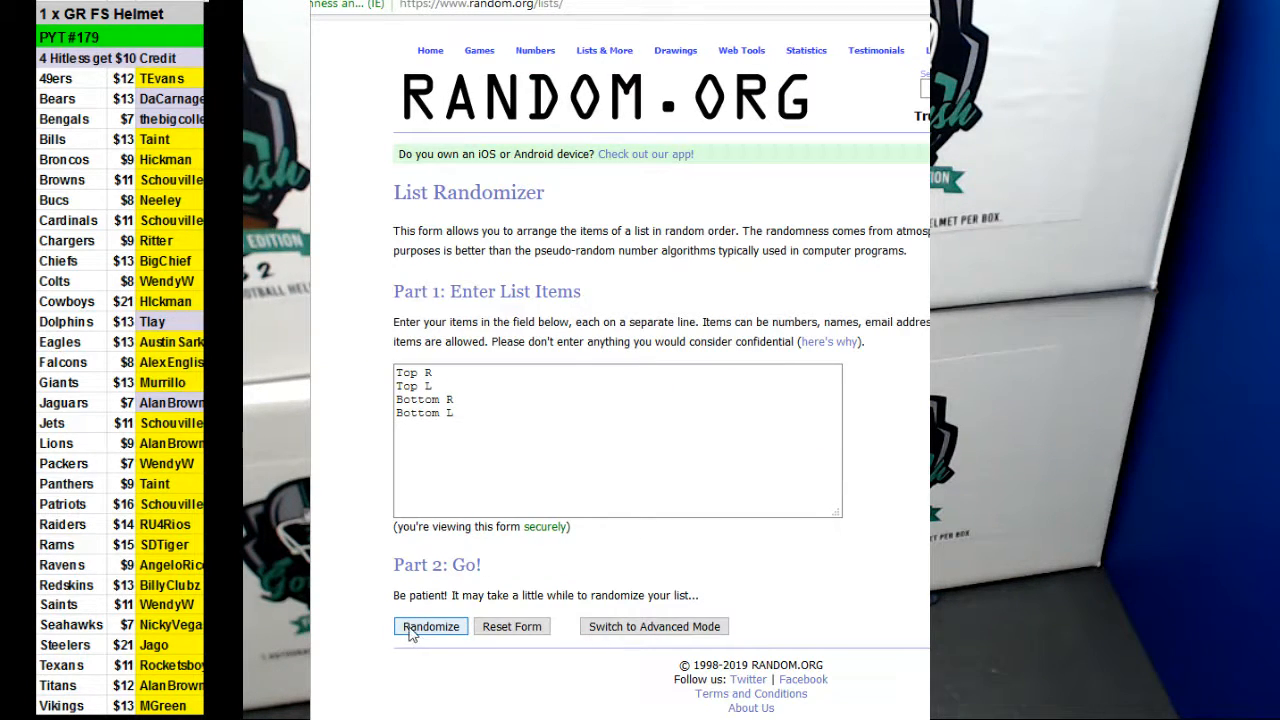
{"action": "left_click", "coordinate": [430, 626]}
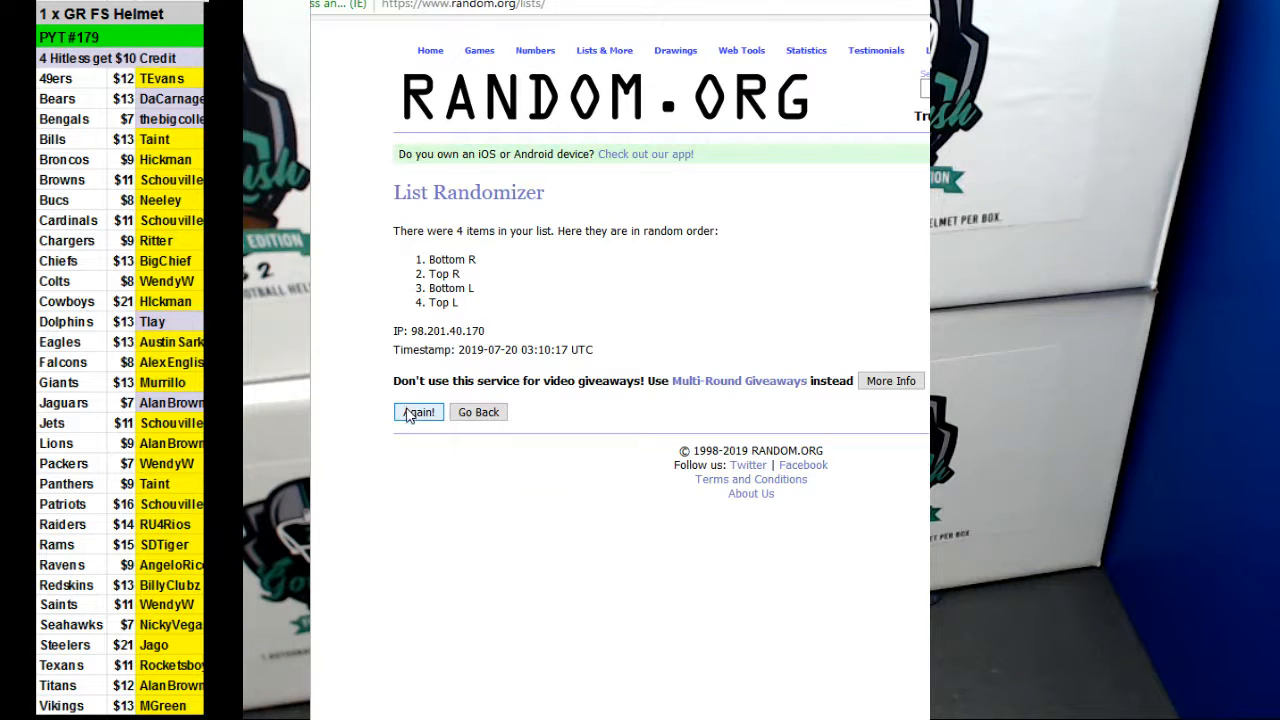
Reshuffle the corner list three more times with Again!
{"action": "left_click", "coordinate": [418, 412]}
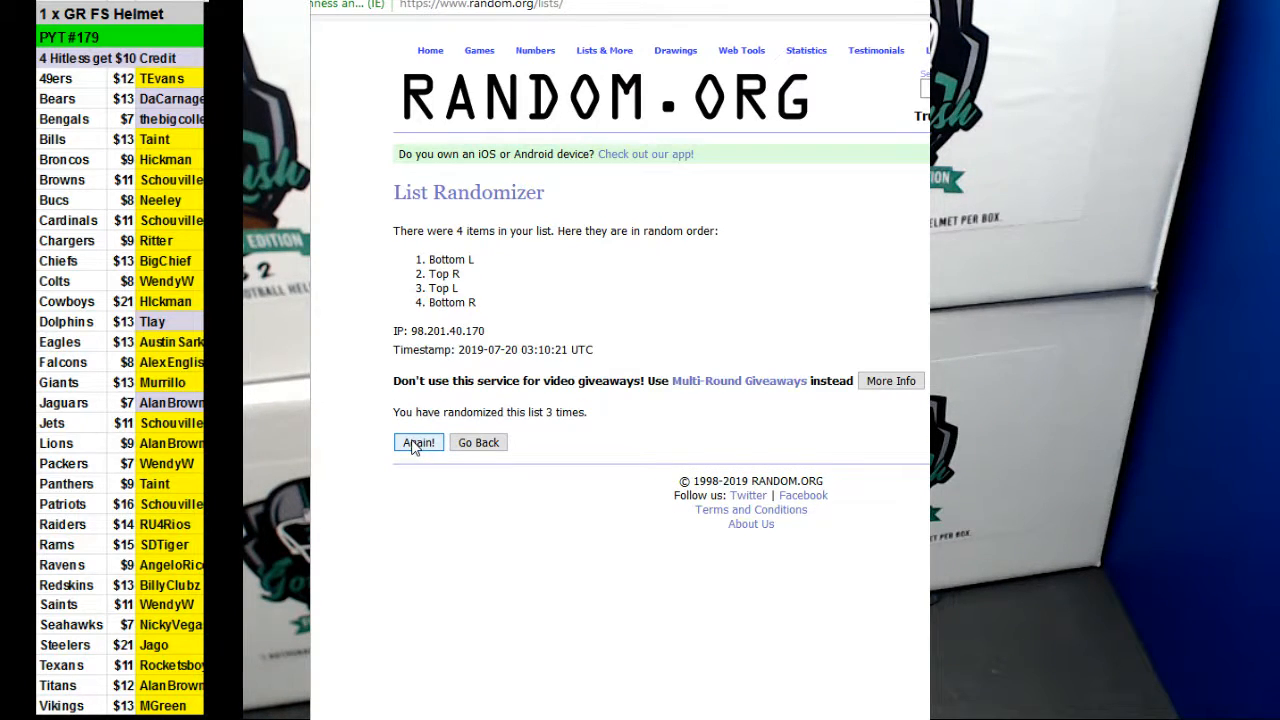
{"action": "left_click", "coordinate": [418, 442]}
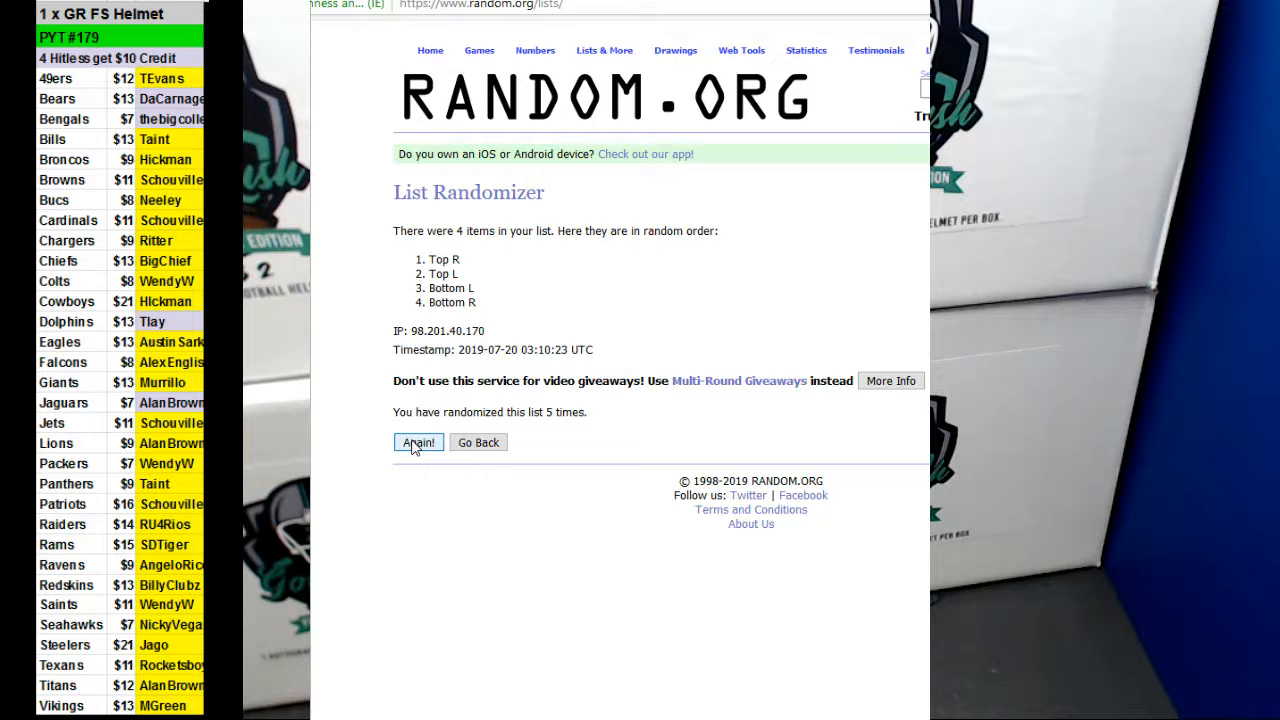
{"action": "left_click", "coordinate": [418, 442]}
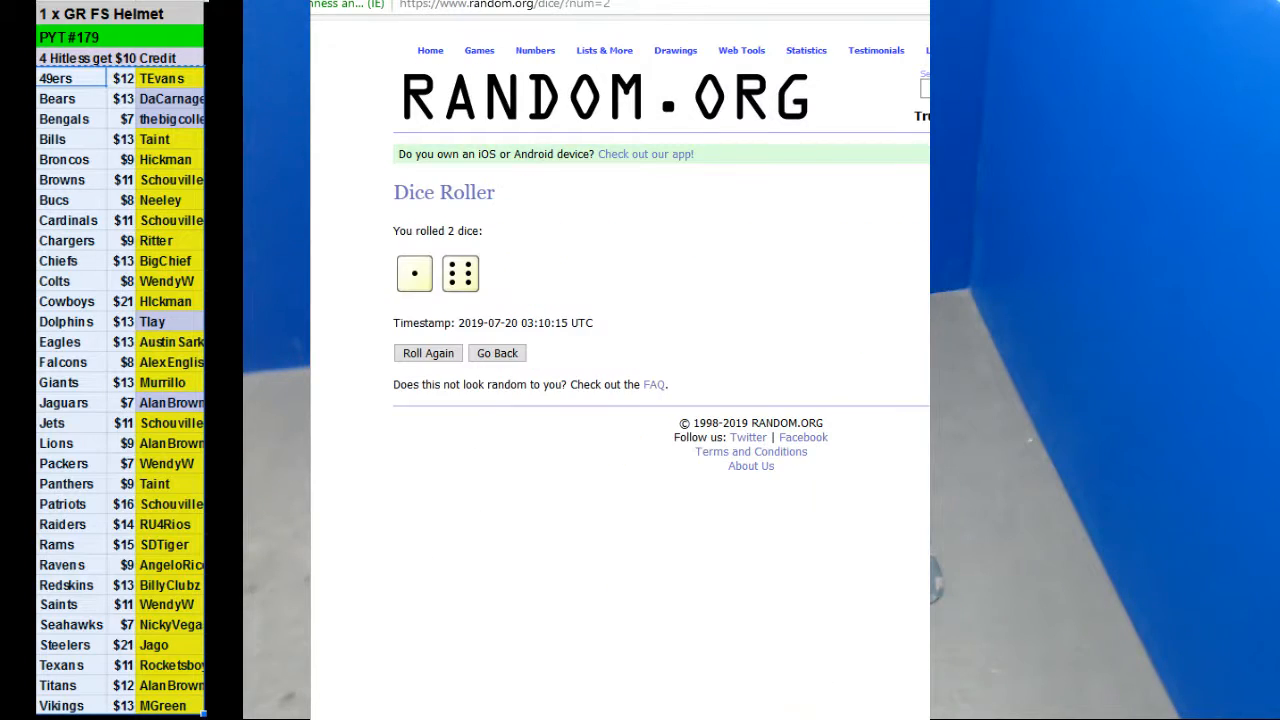
Return from the dice result and randomize the 31 team, price and buyer entries.
{"action": "left_click", "coordinate": [496, 352]}
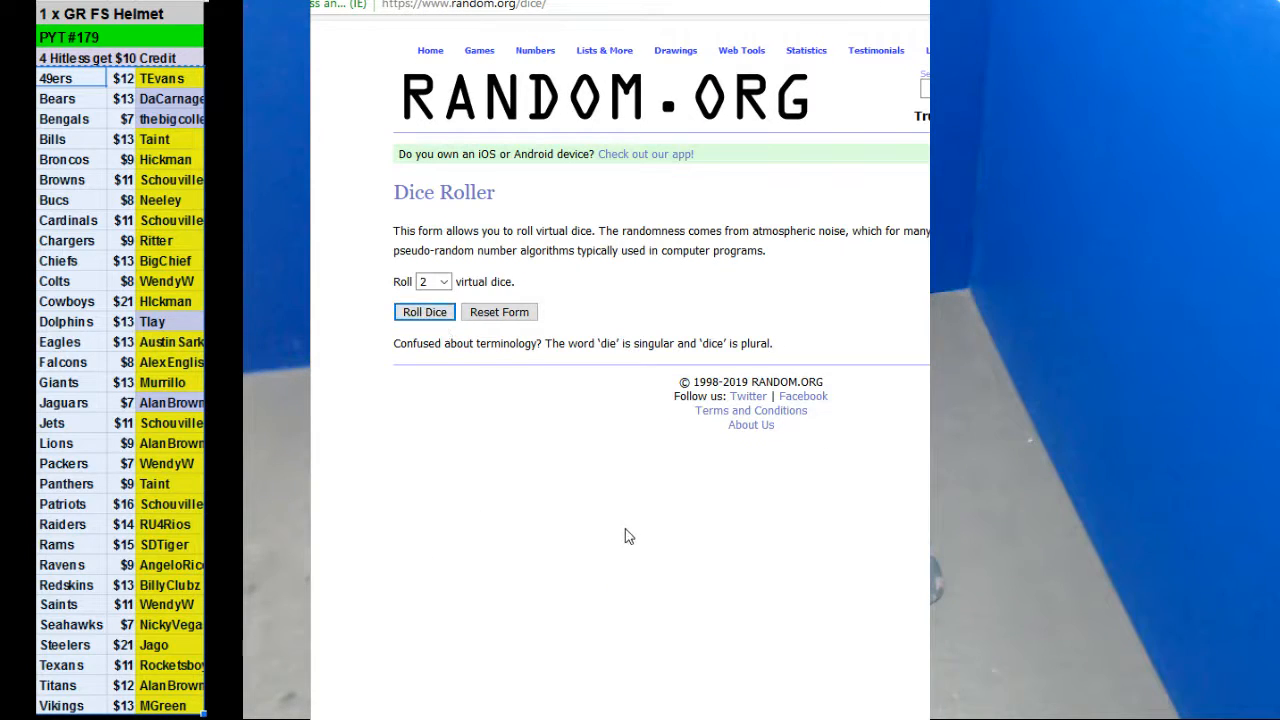
{"action": "left_click", "coordinate": [604, 50]}
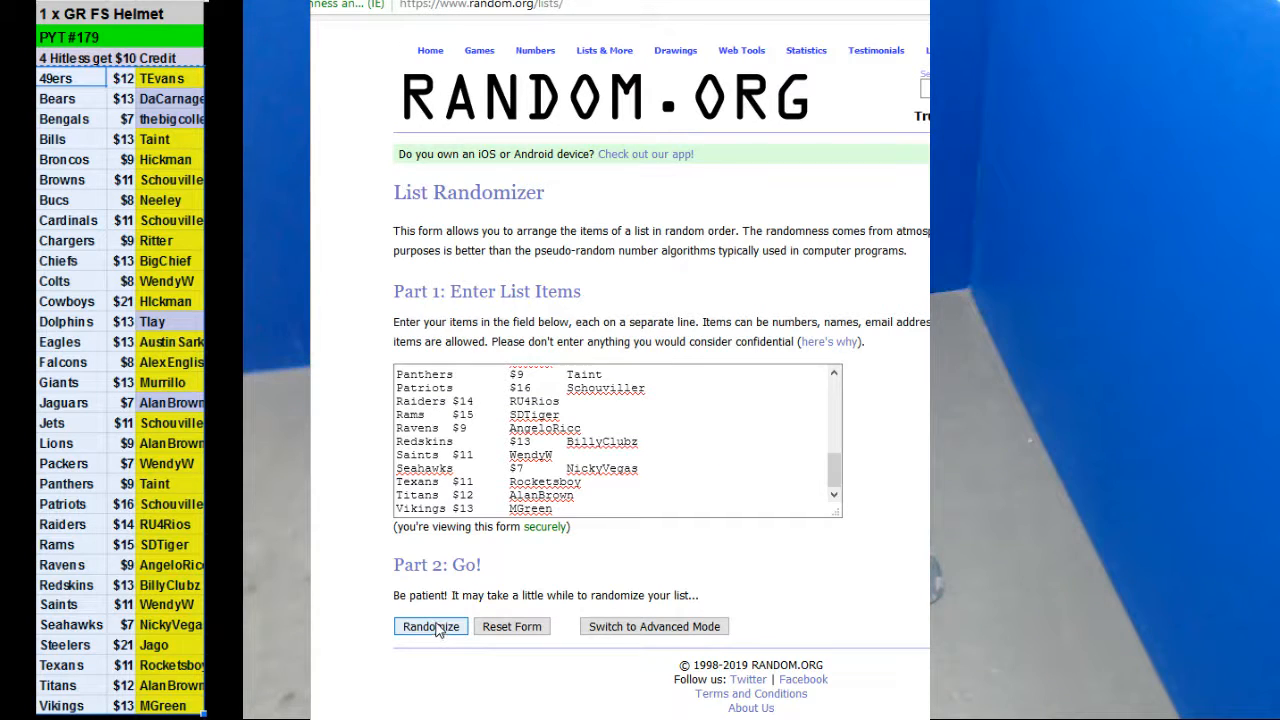
{"action": "left_click", "coordinate": [430, 626]}
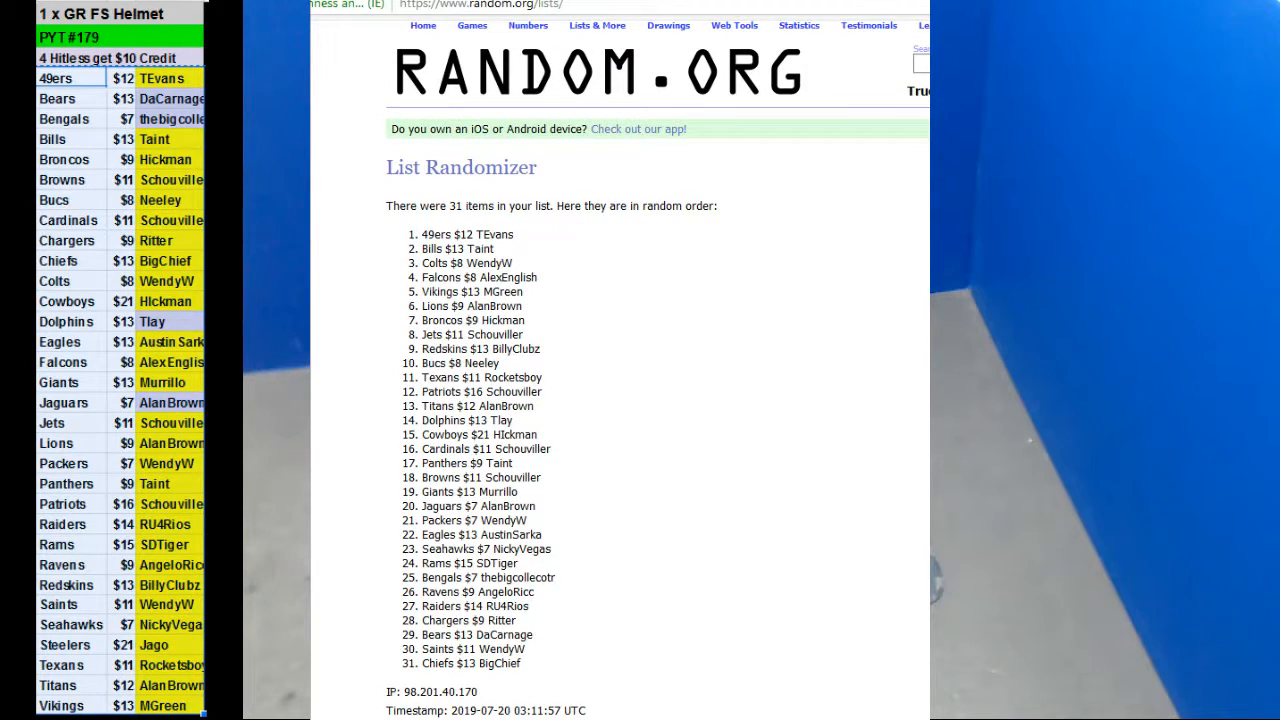